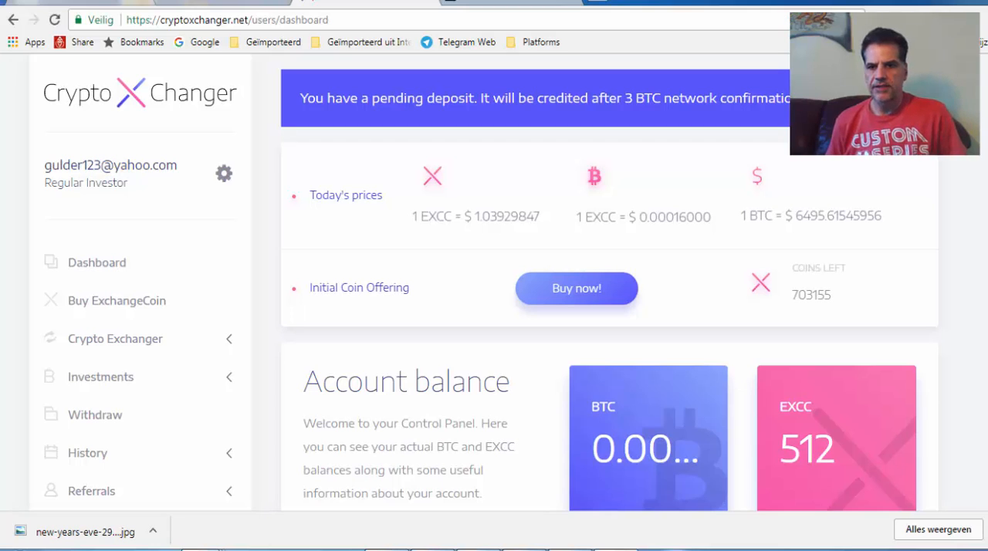
pyautogui.moveTo(717, 340)
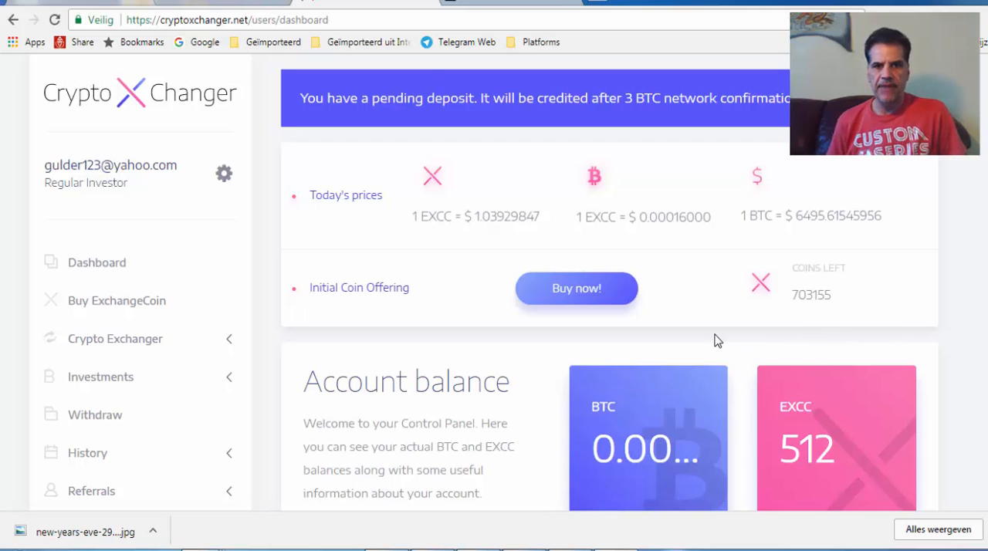
pyautogui.moveTo(721, 285)
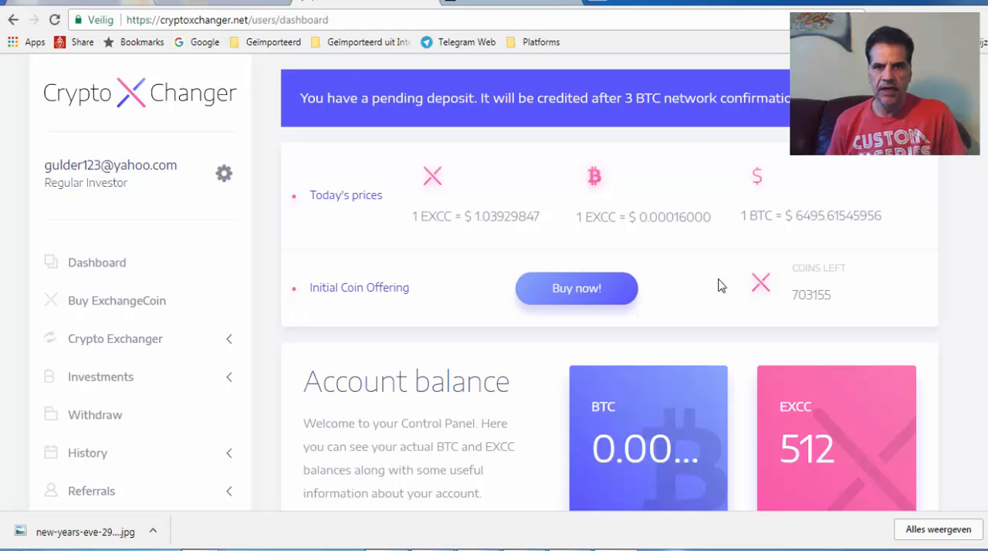
pyautogui.moveTo(59, 108)
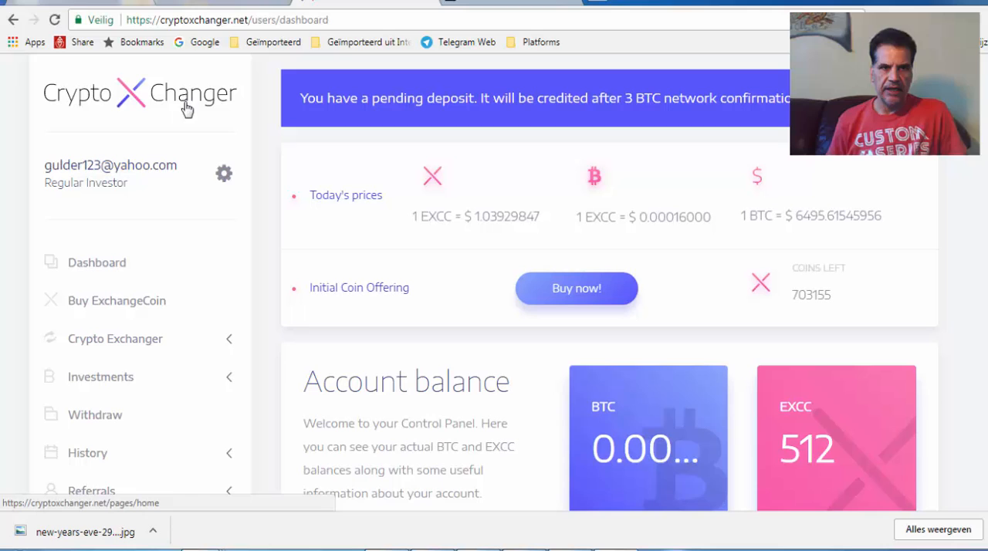
pyautogui.moveTo(602, 276)
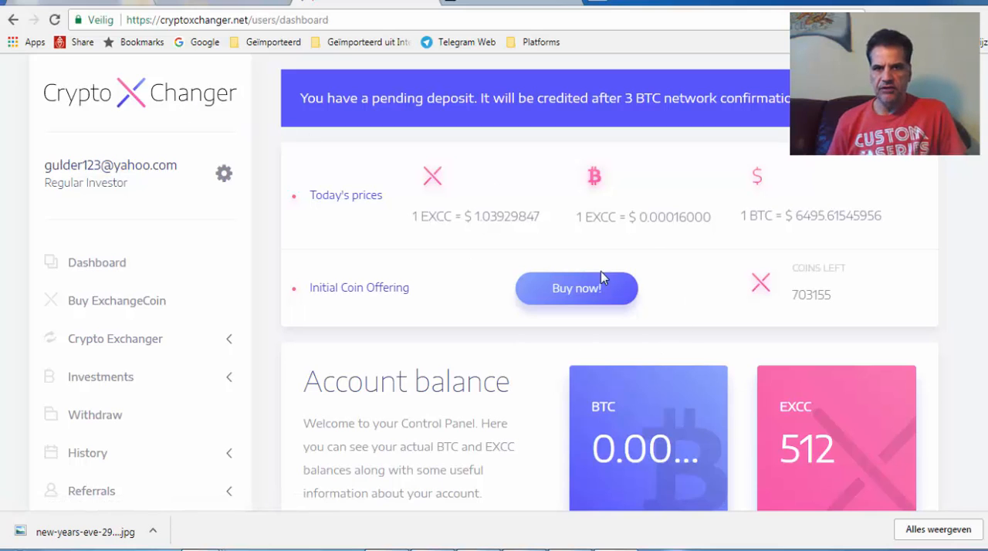
pyautogui.moveTo(545, 327)
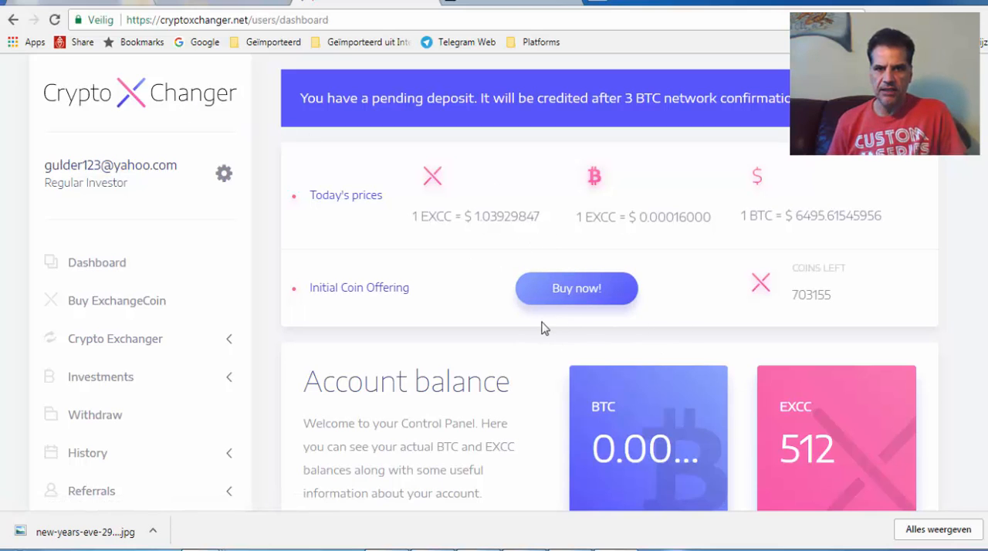
pyautogui.moveTo(861, 319)
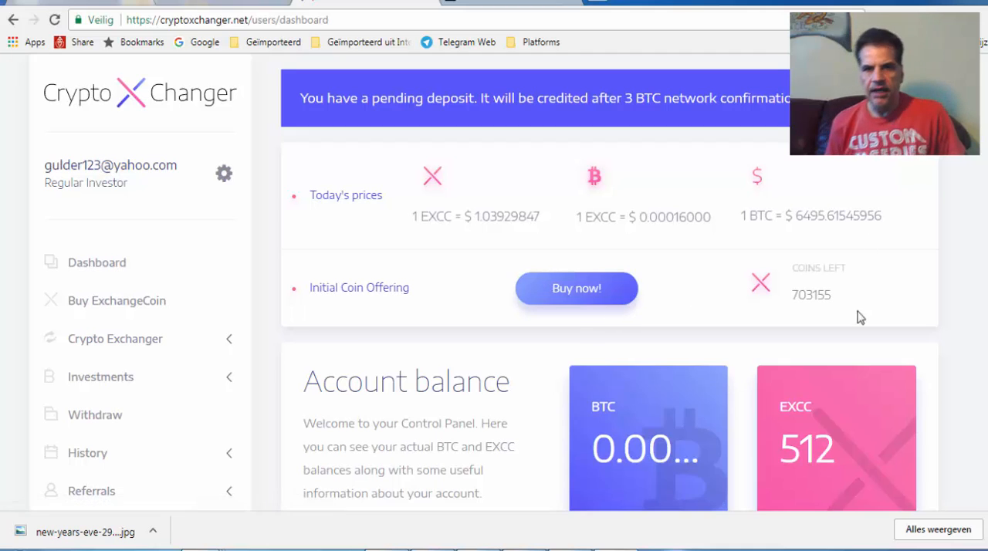
pyautogui.moveTo(650, 281)
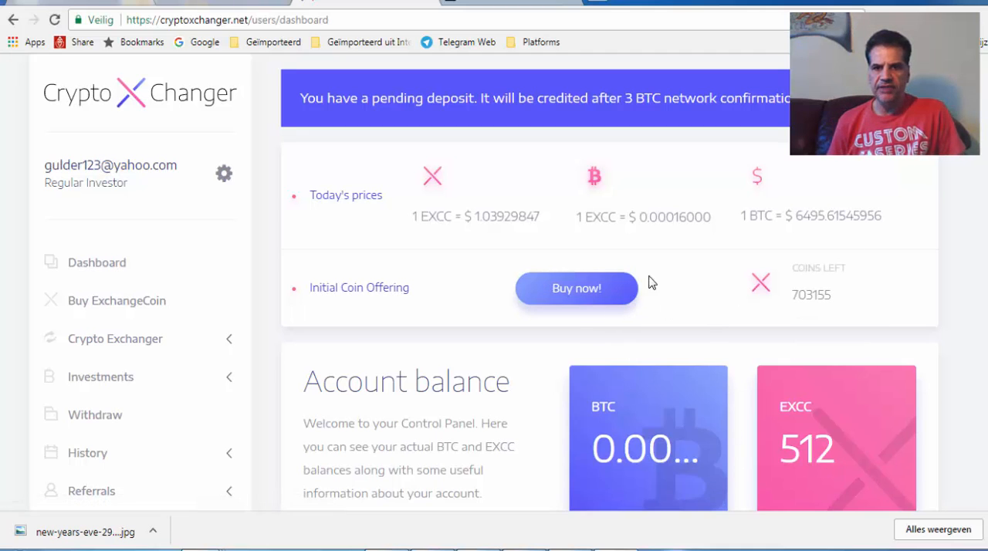
pyautogui.moveTo(800, 414)
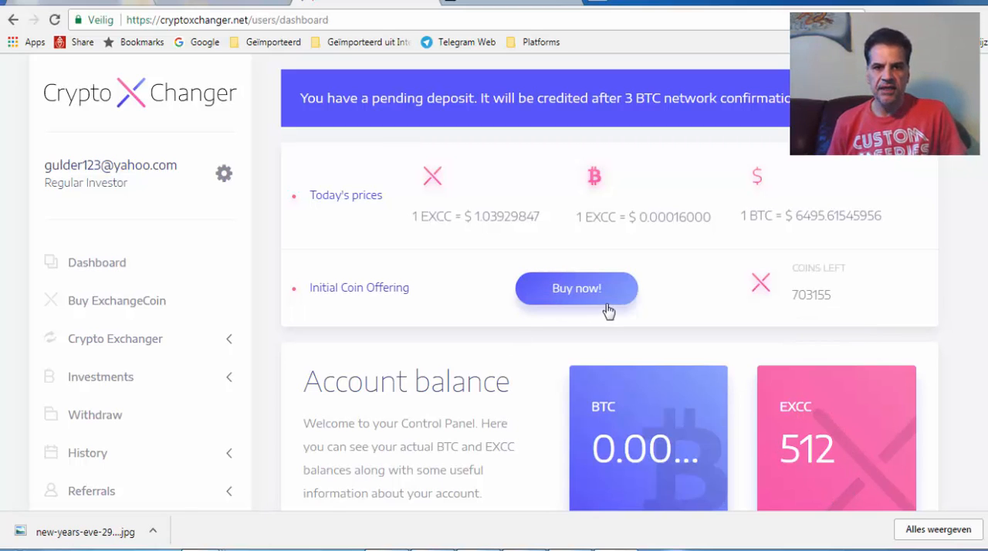
# Step: Start the Initial Coin Offering purchase and review the balances, purchase form and latest transactions
pyautogui.click(577, 288)
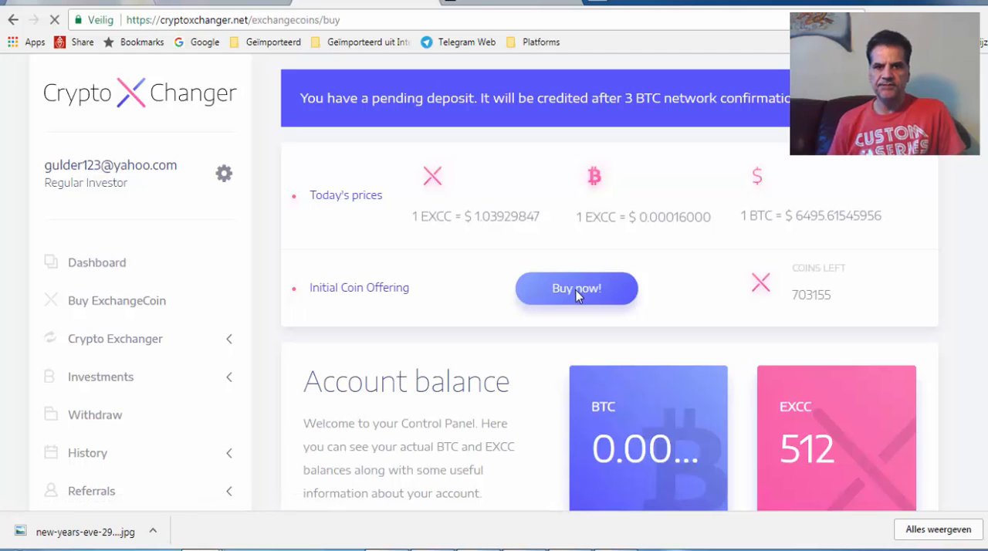
pyautogui.click(578, 287)
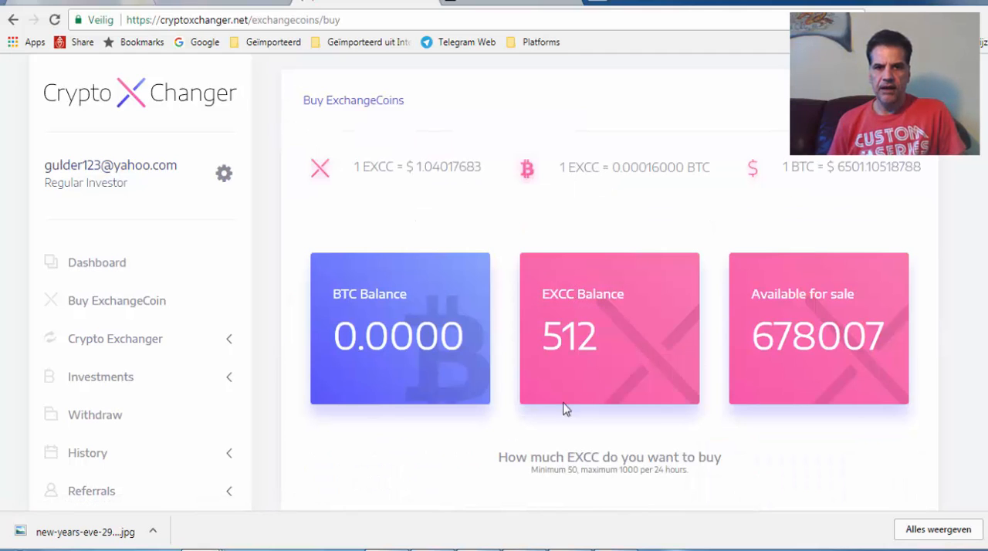
pyautogui.scroll(-3)
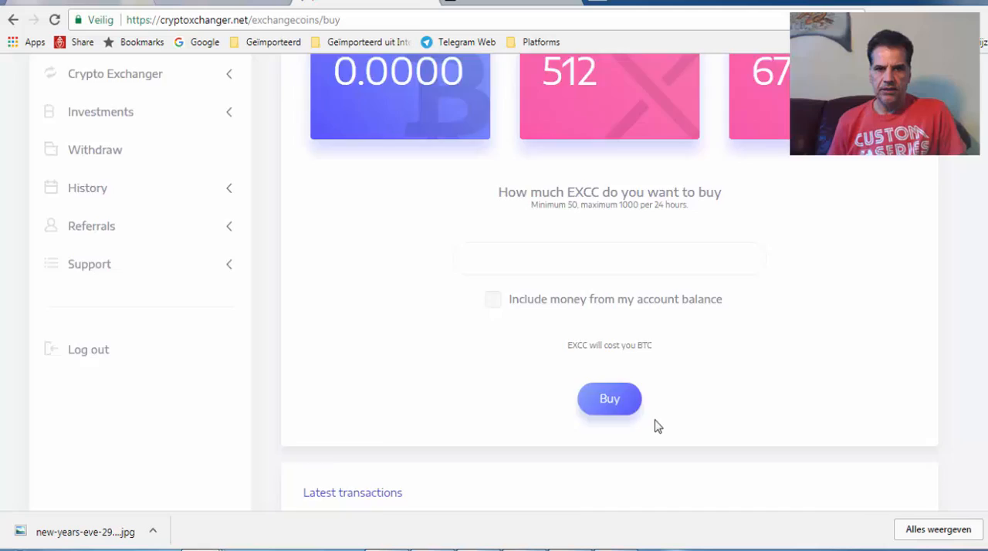
pyautogui.scroll(-3)
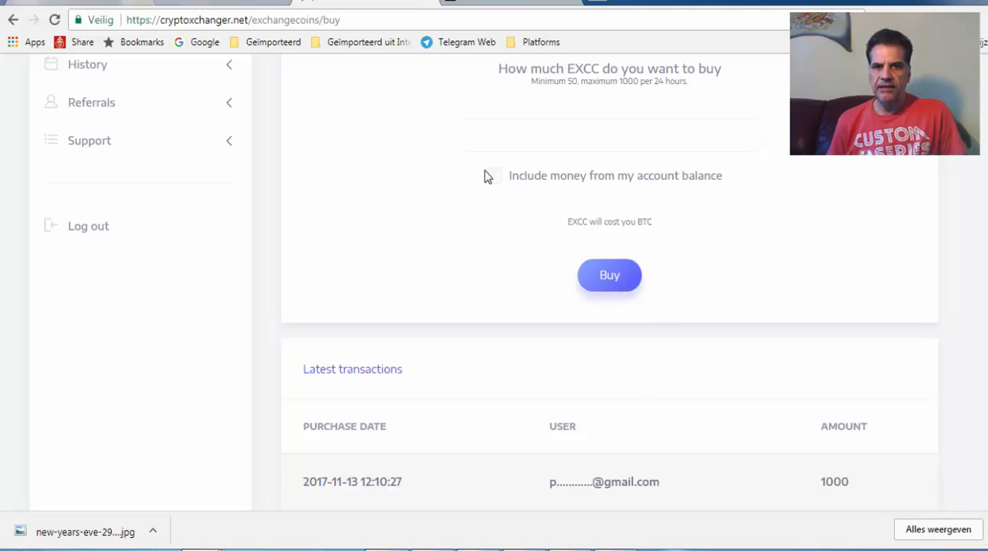
pyautogui.moveTo(574, 244)
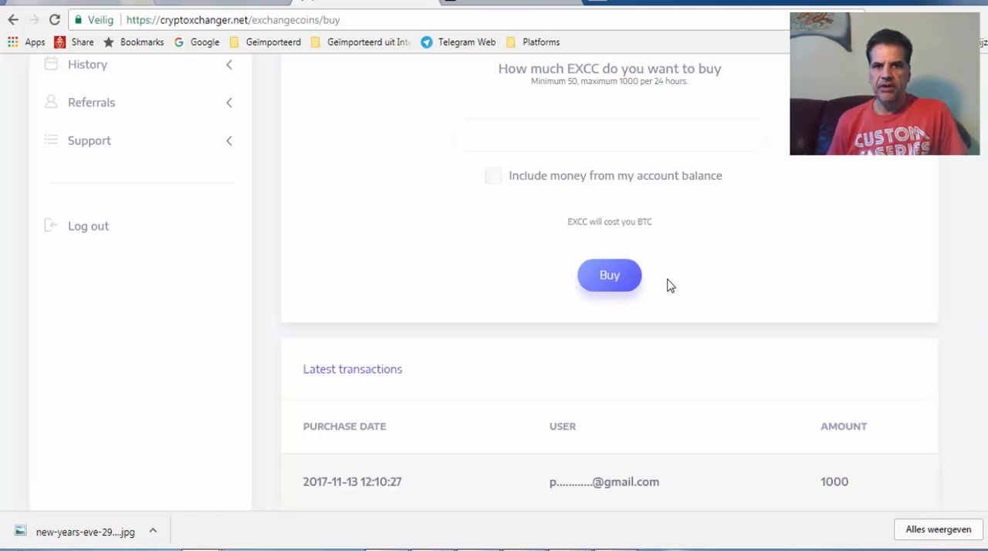
pyautogui.moveTo(673, 259)
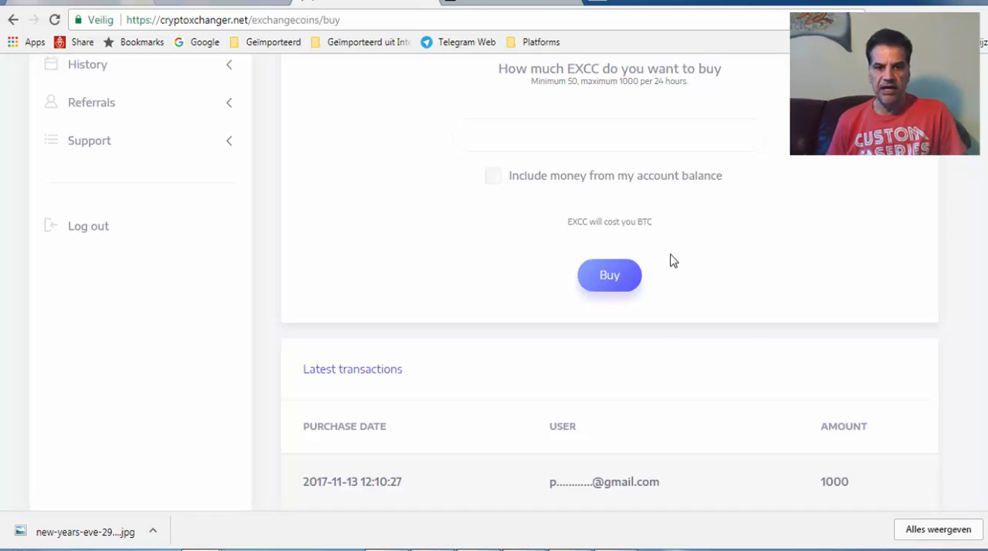
pyautogui.scroll(-3)
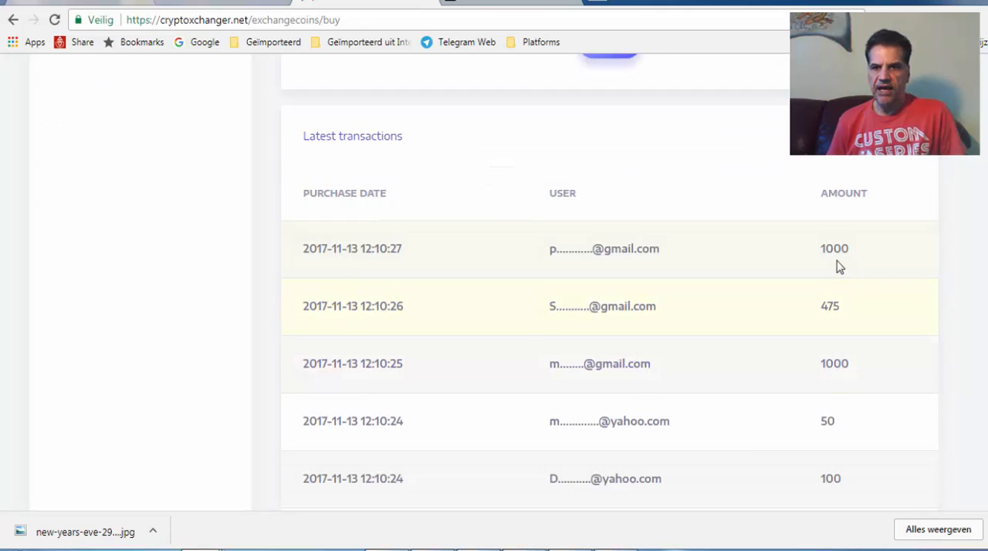
pyautogui.scroll(-3)
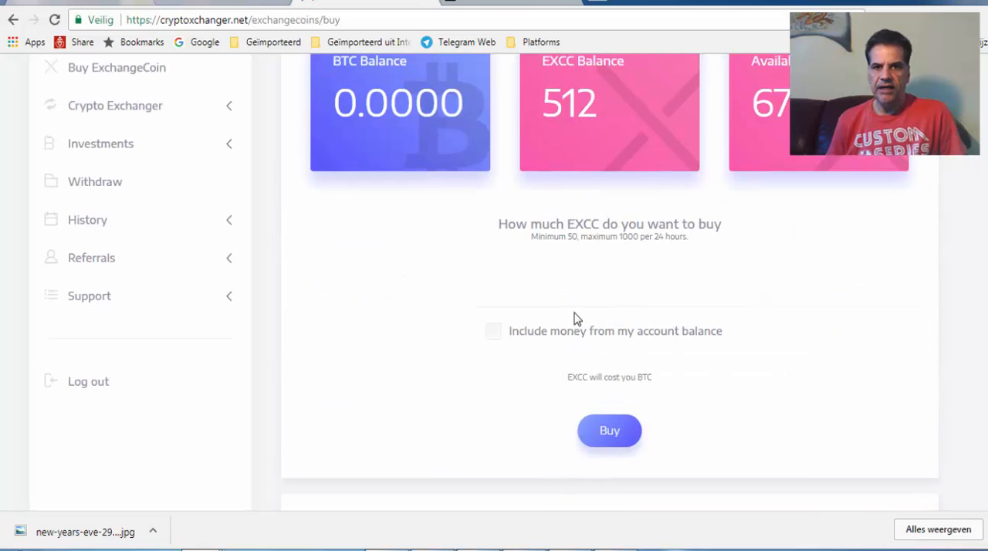
# Step: Enter an amount of 500 EXCC, include the account balance, and submit the order
pyautogui.write('500')
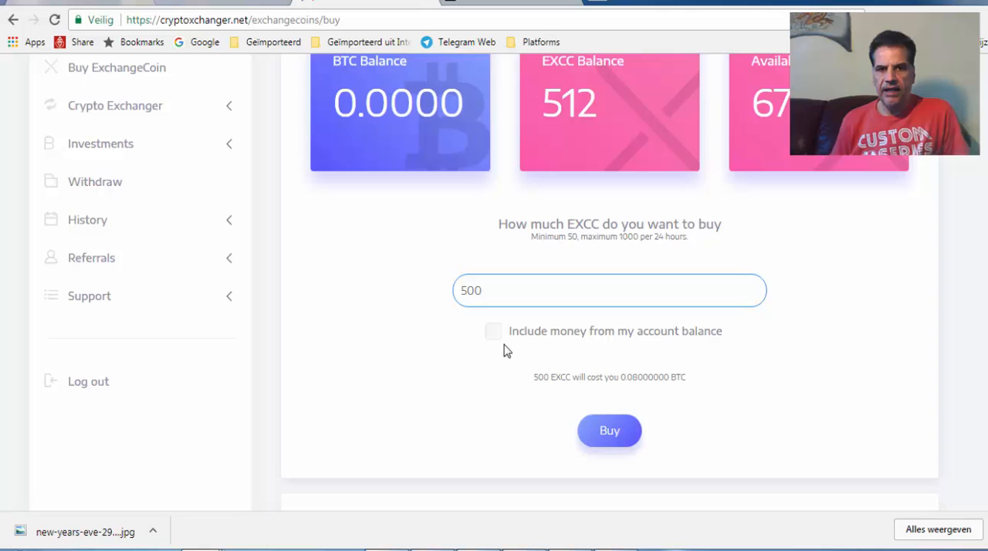
pyautogui.click(494, 330)
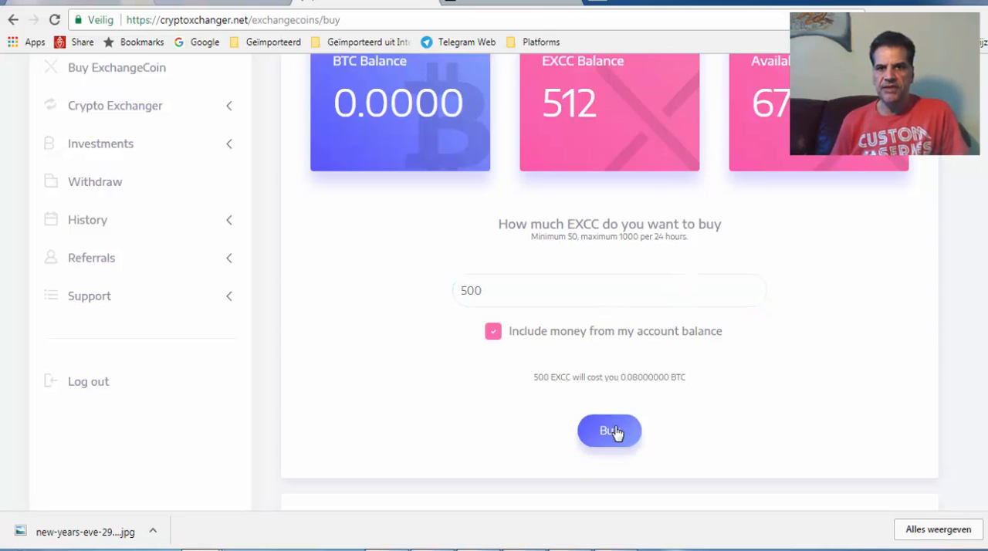
pyautogui.moveTo(670, 437)
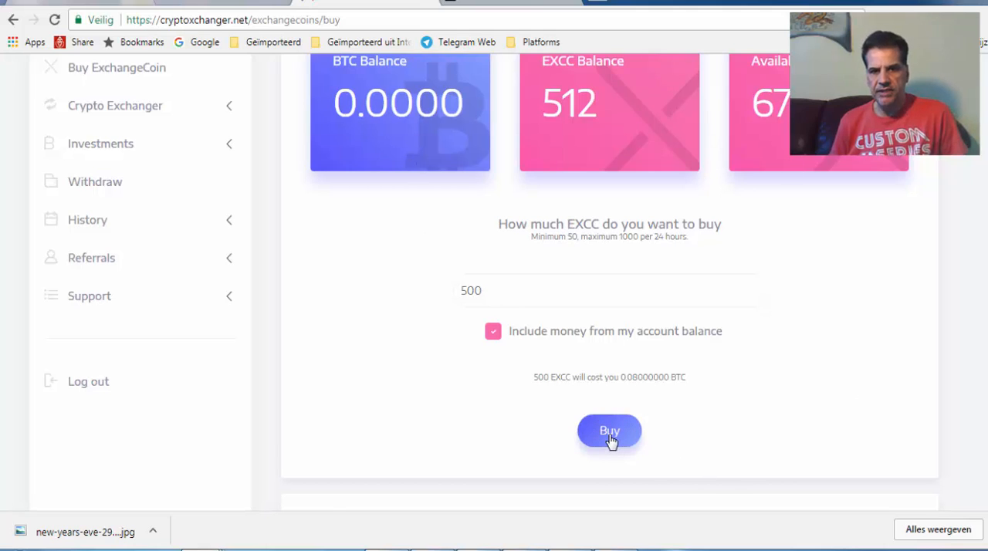
pyautogui.click(608, 431)
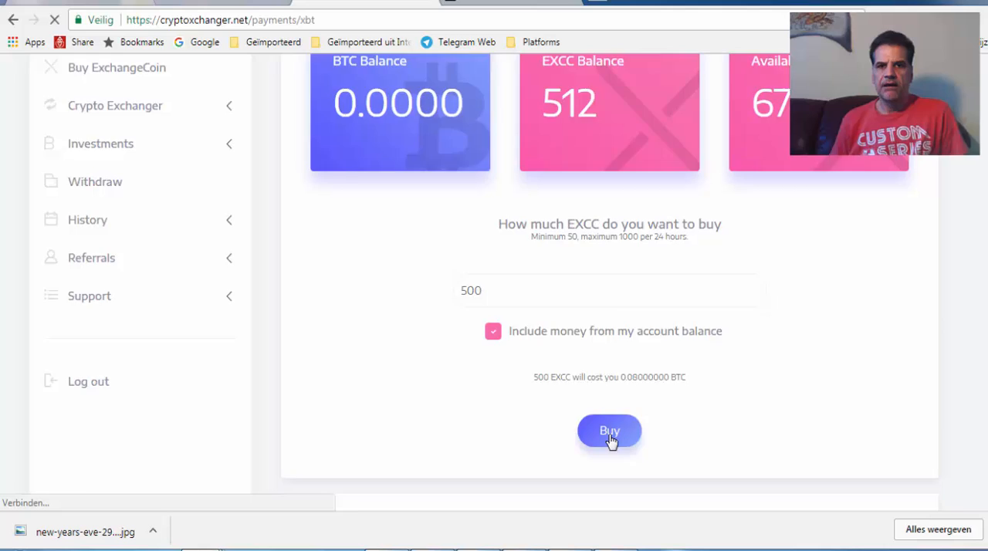
# Step: Confirm the order and switch to the Bitcoin wallet in Exodus
pyautogui.click(609, 431)
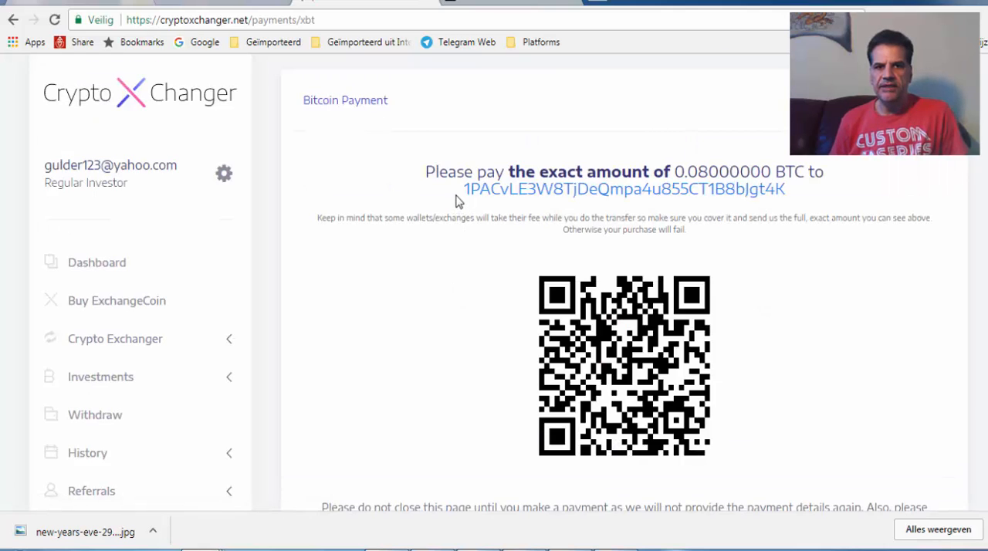
pyautogui.moveTo(747, 207)
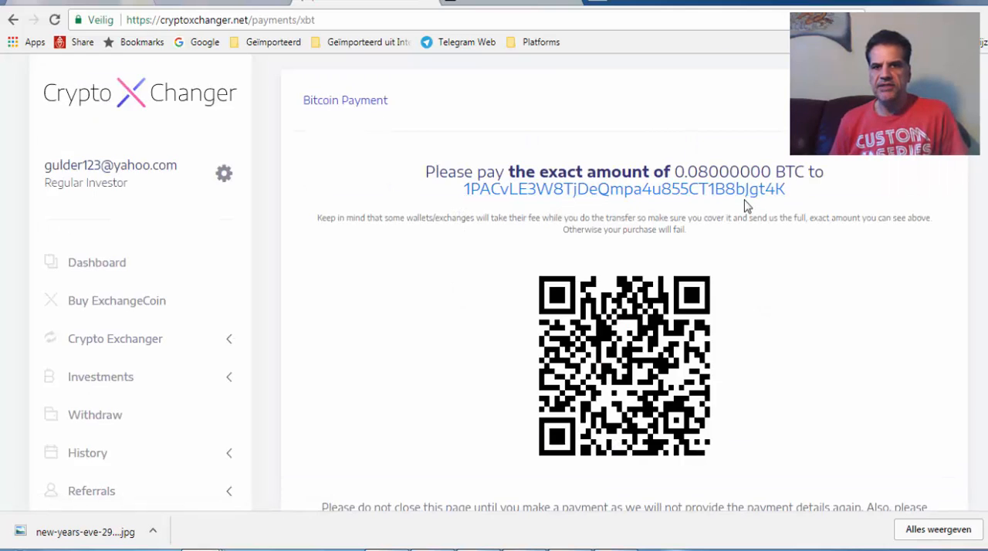
pyautogui.moveTo(457, 495)
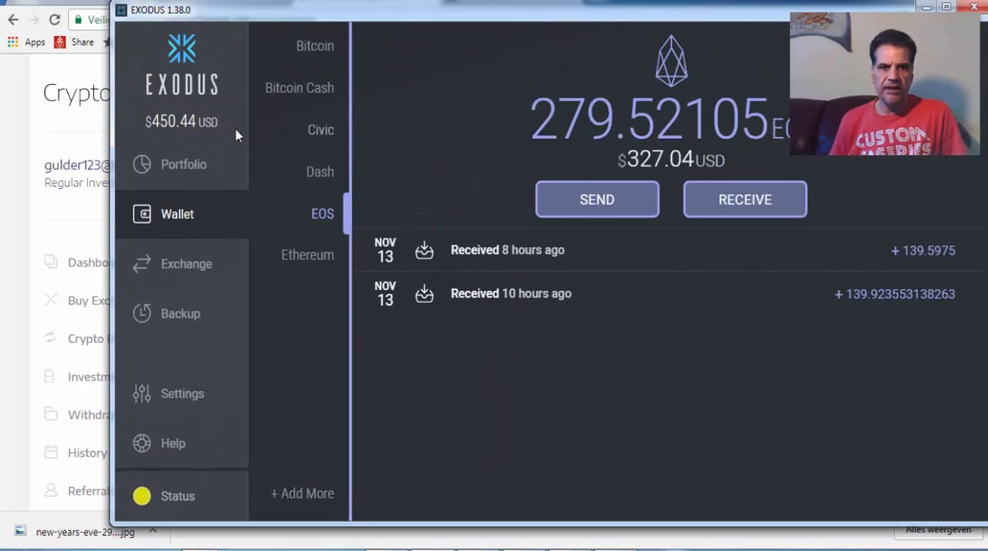
pyautogui.moveTo(323, 61)
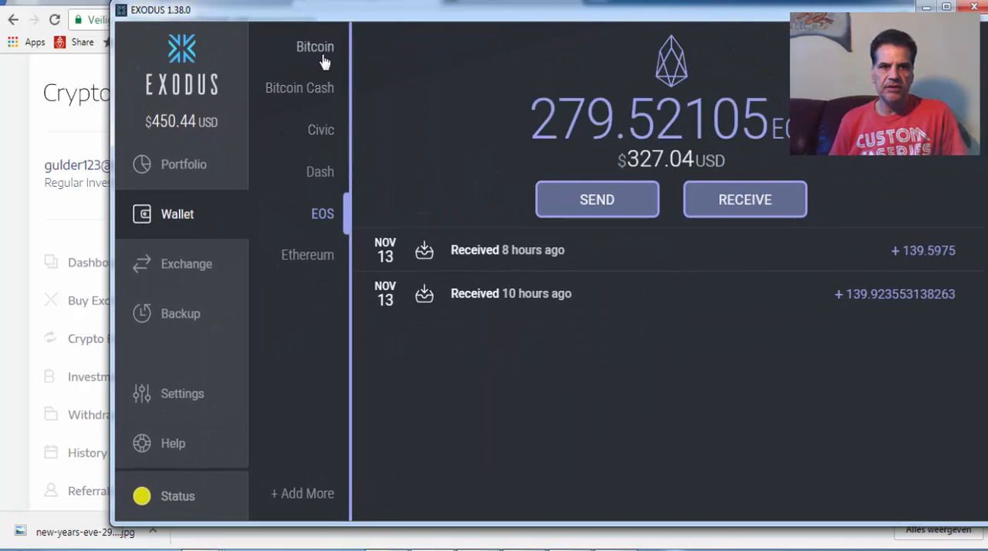
pyautogui.click(315, 46)
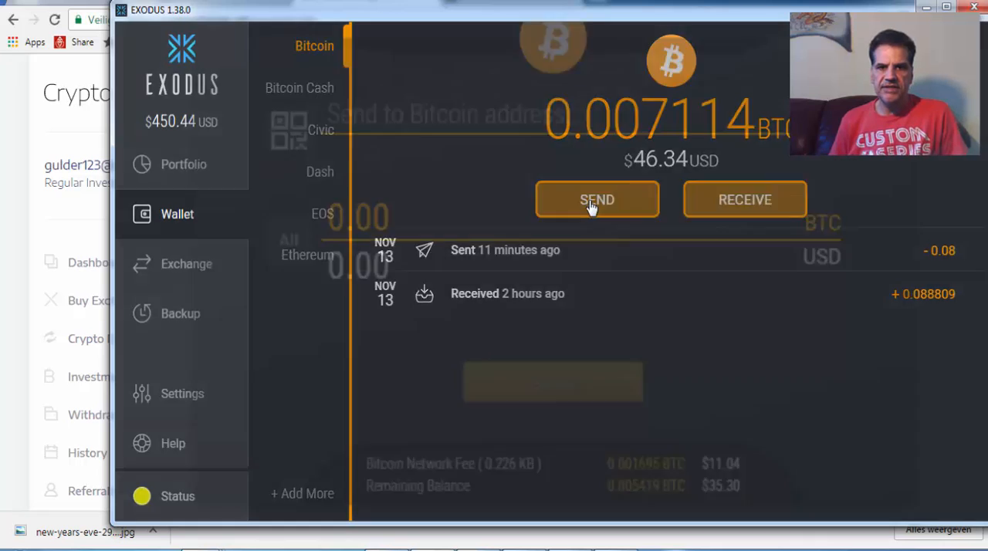
pyautogui.click(596, 200)
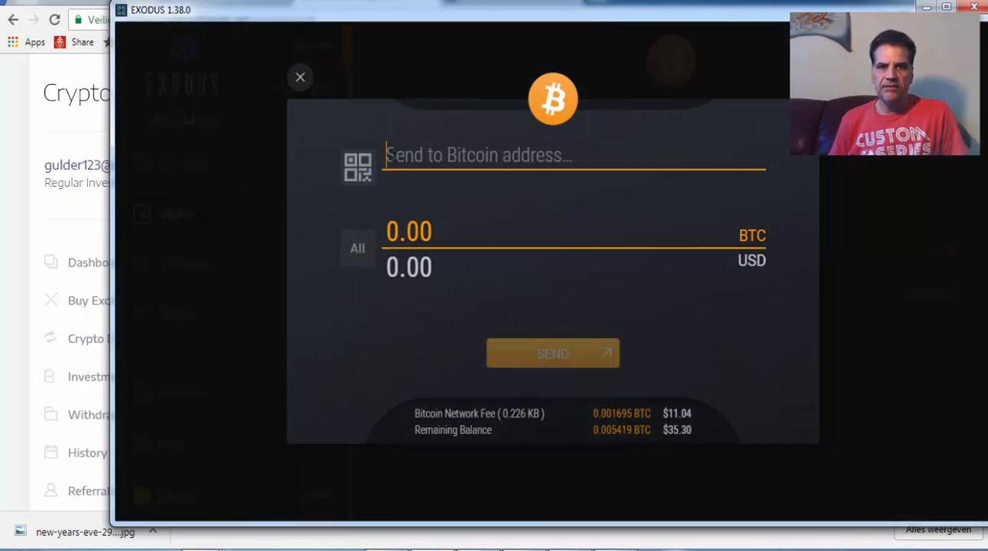
pyautogui.write('14fRFw4ZwJ75Yn2fDm6b4hgjYyuMd3PAJD')
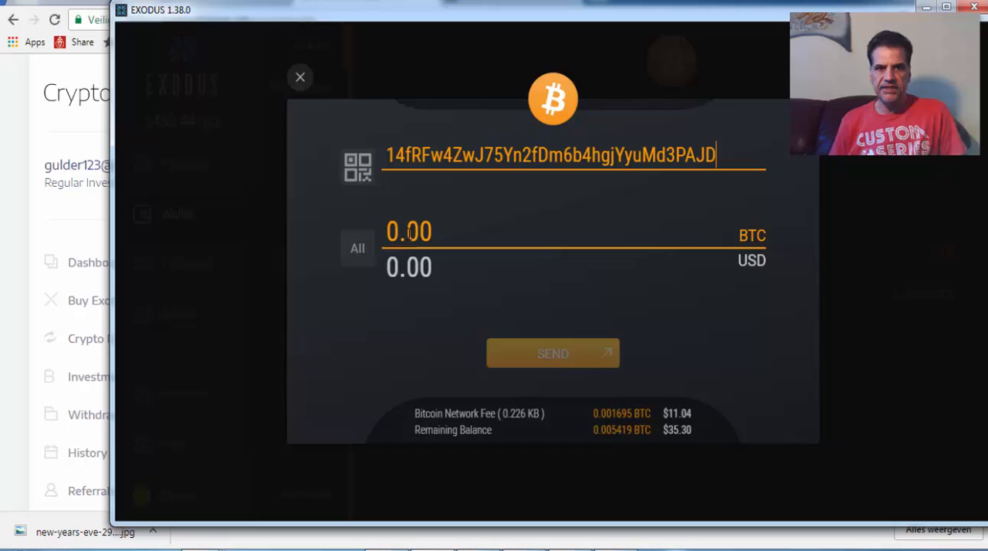
pyautogui.moveTo(703, 464)
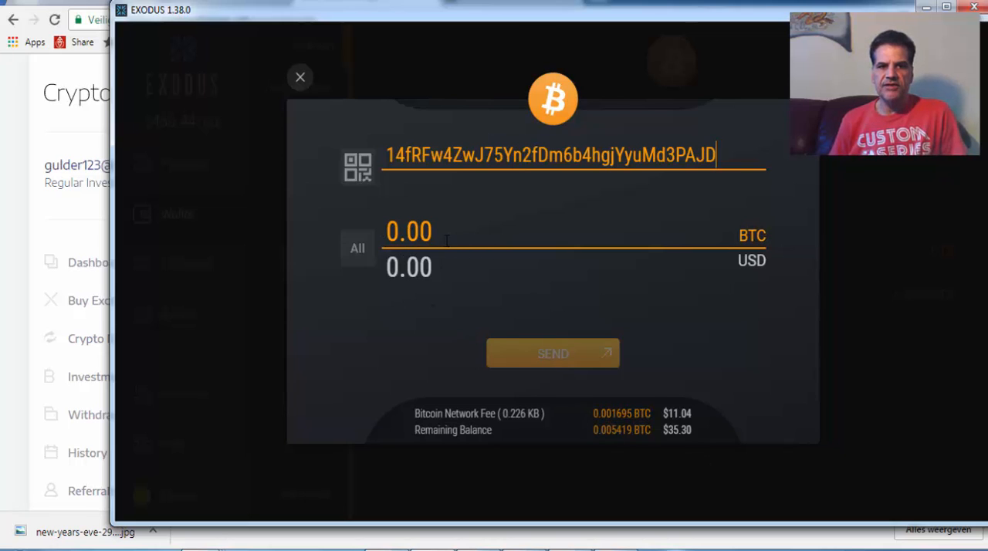
pyautogui.write('5')
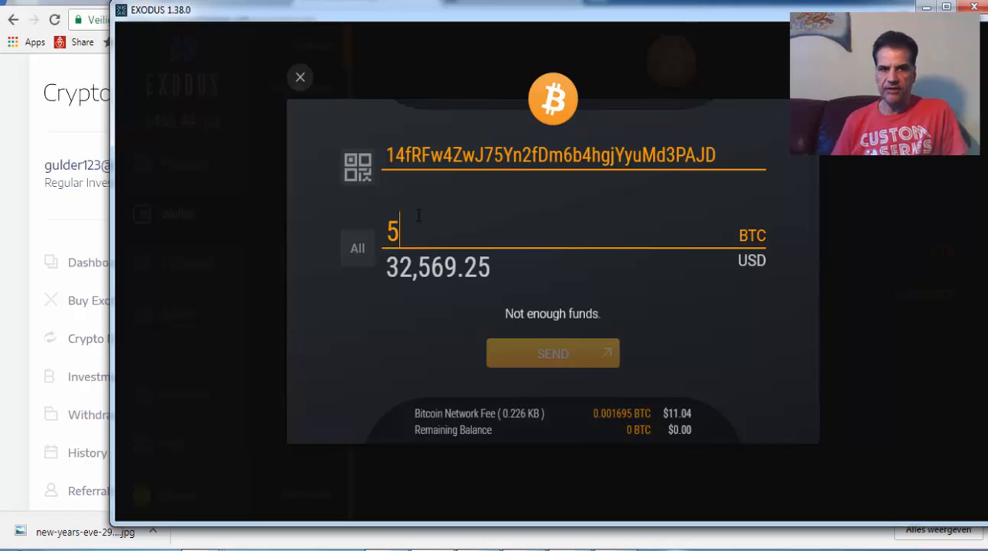
pyautogui.press('Backspace')
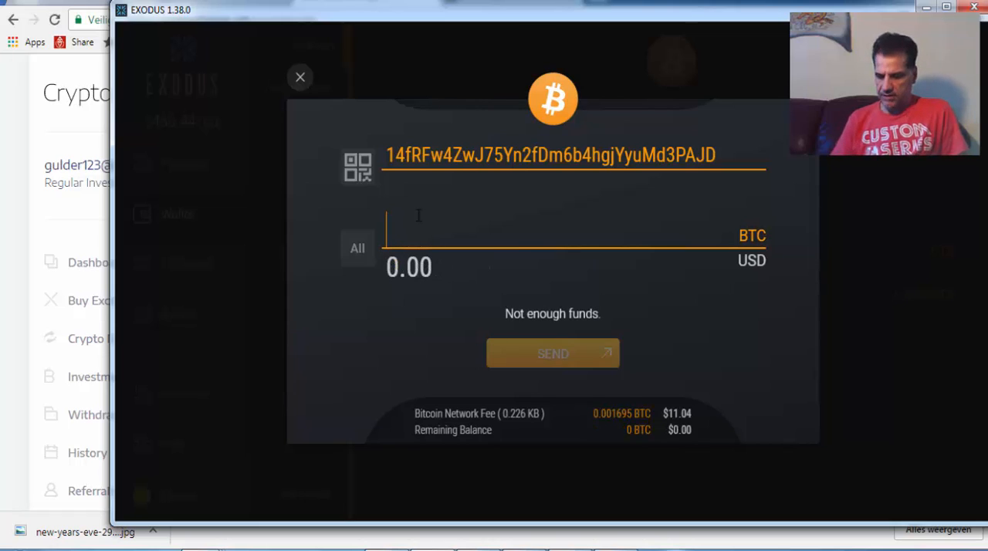
pyautogui.write('.08')
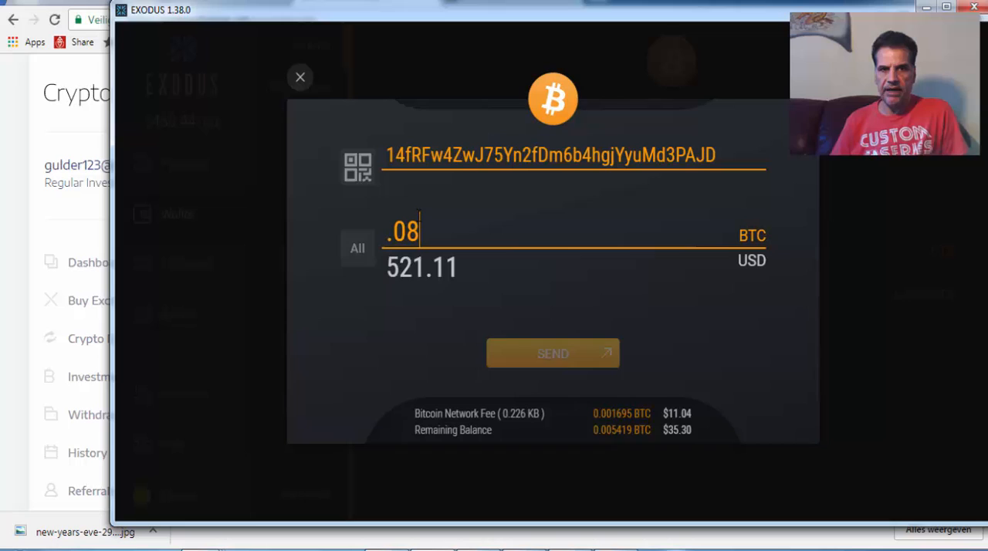
pyautogui.click(552, 352)
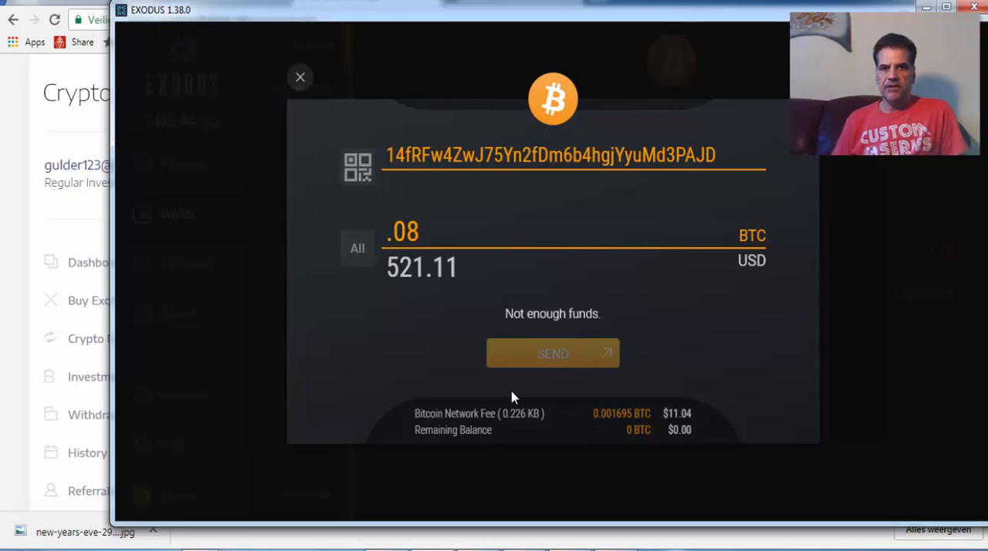
pyautogui.moveTo(603, 238)
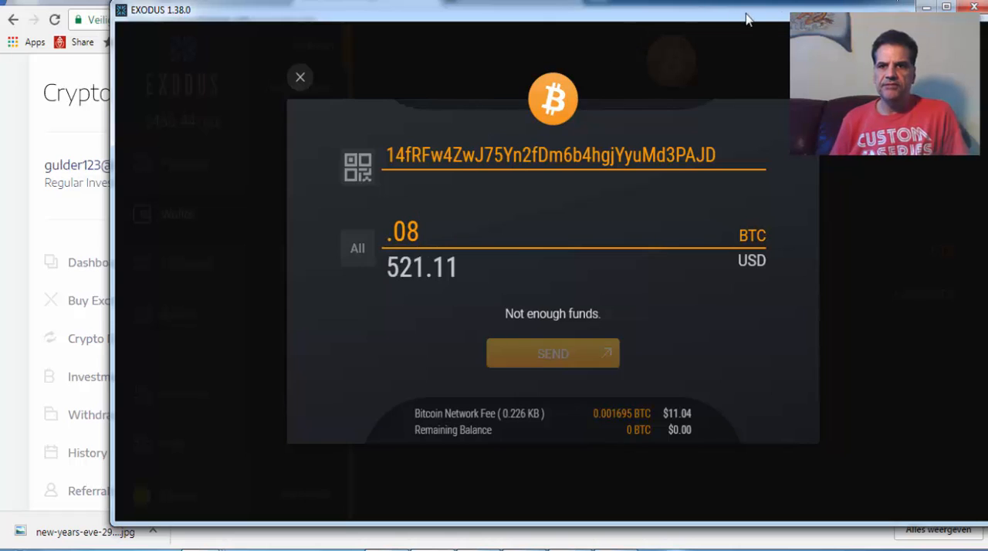
pyautogui.moveTo(543, 346)
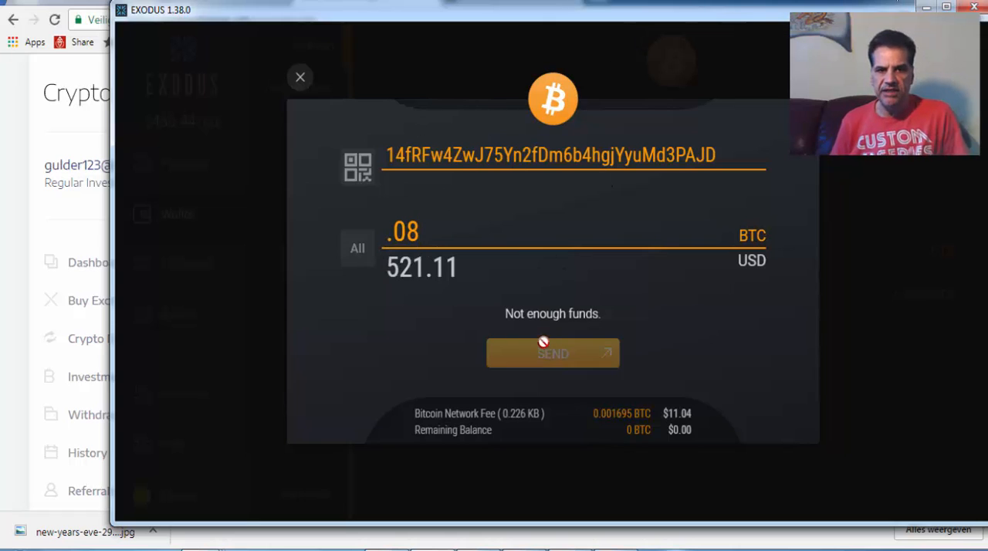
pyautogui.click(300, 77)
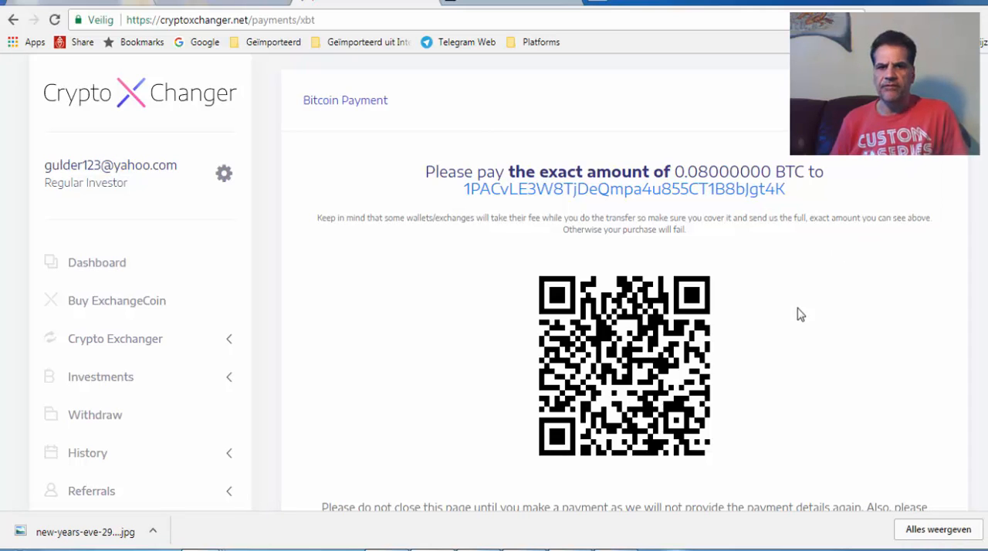
pyautogui.moveTo(792, 323)
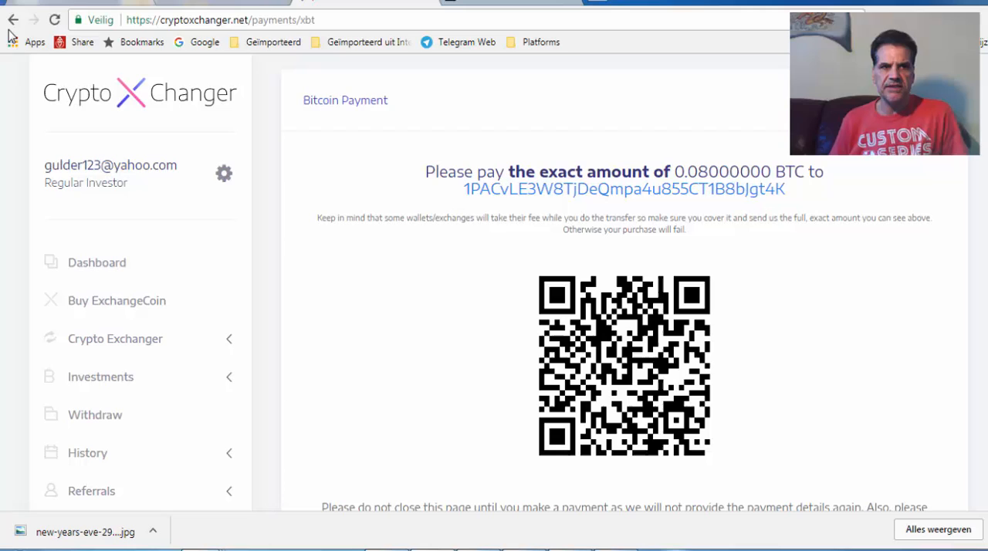
pyautogui.moveTo(17, 22)
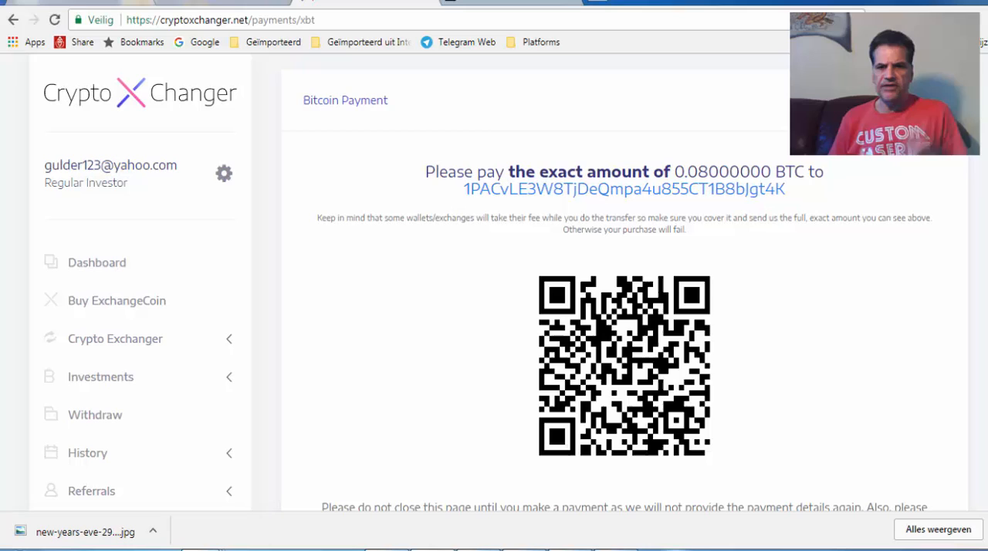
pyautogui.moveTo(421, 268)
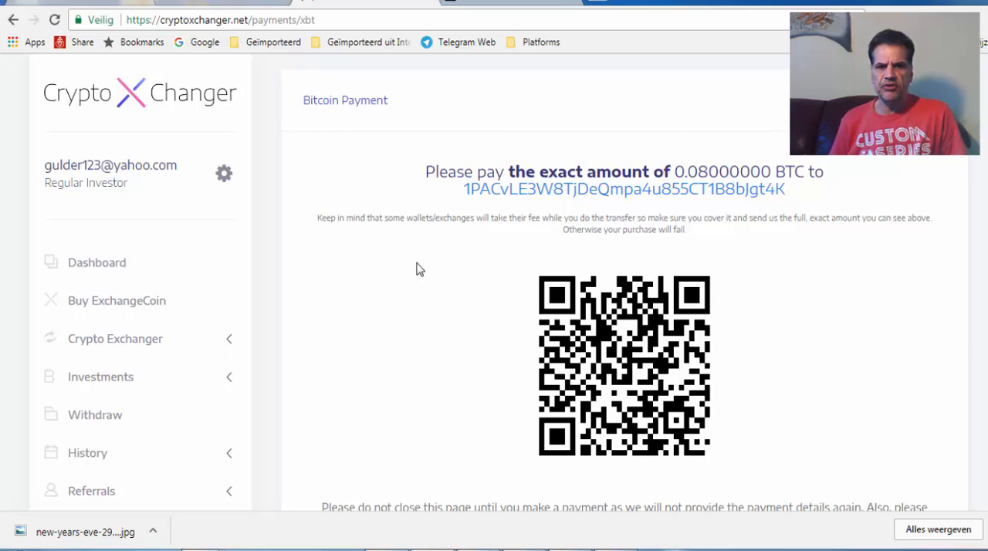
pyautogui.moveTo(432, 344)
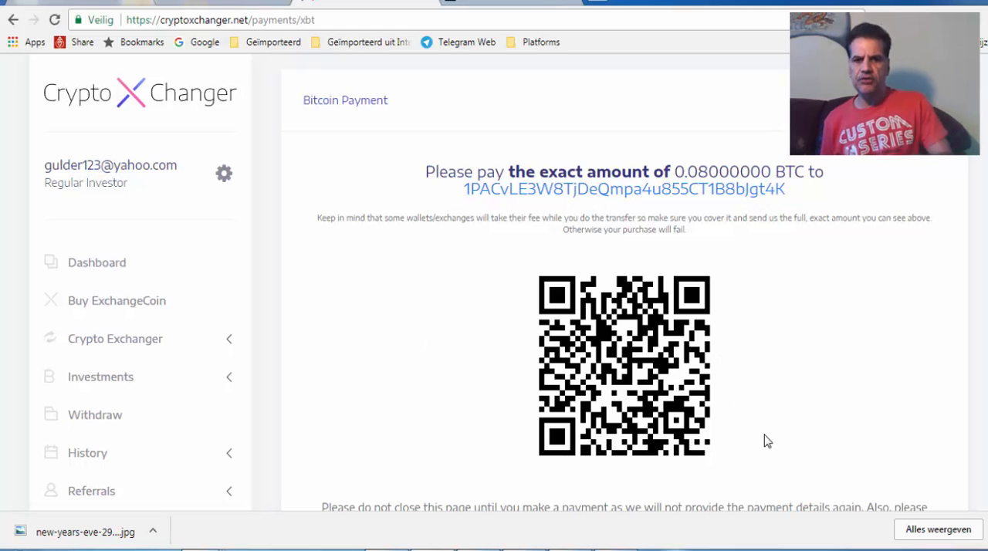
pyautogui.moveTo(497, 368)
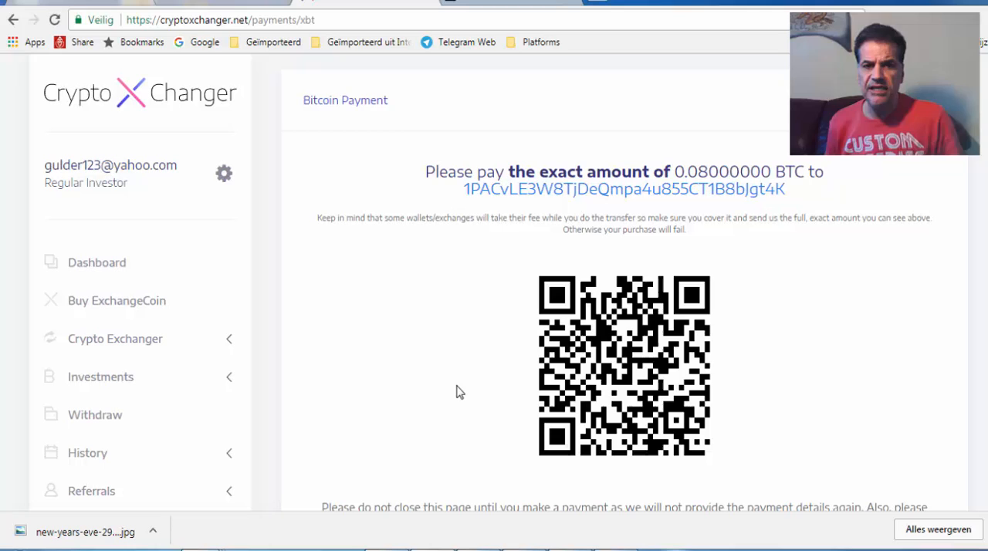
pyautogui.moveTo(477, 396)
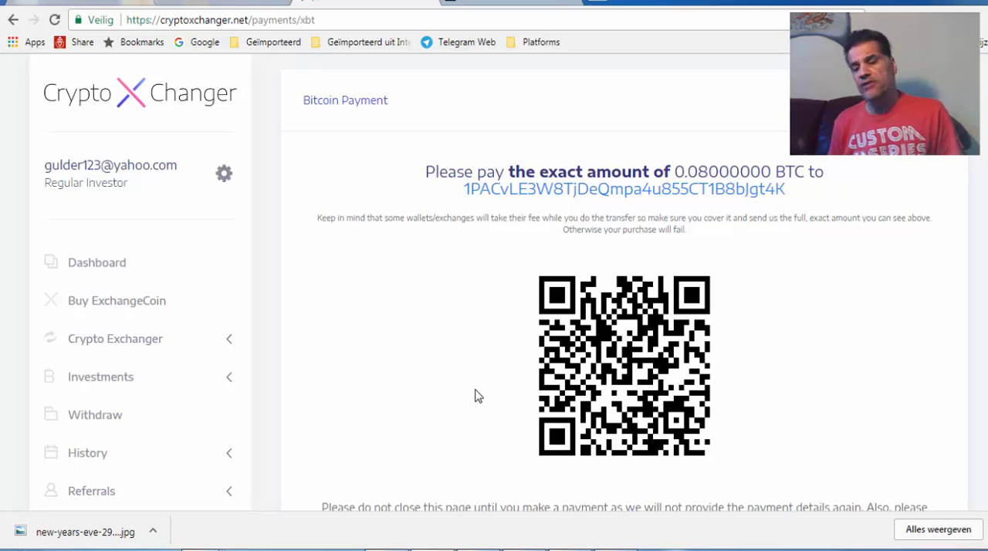